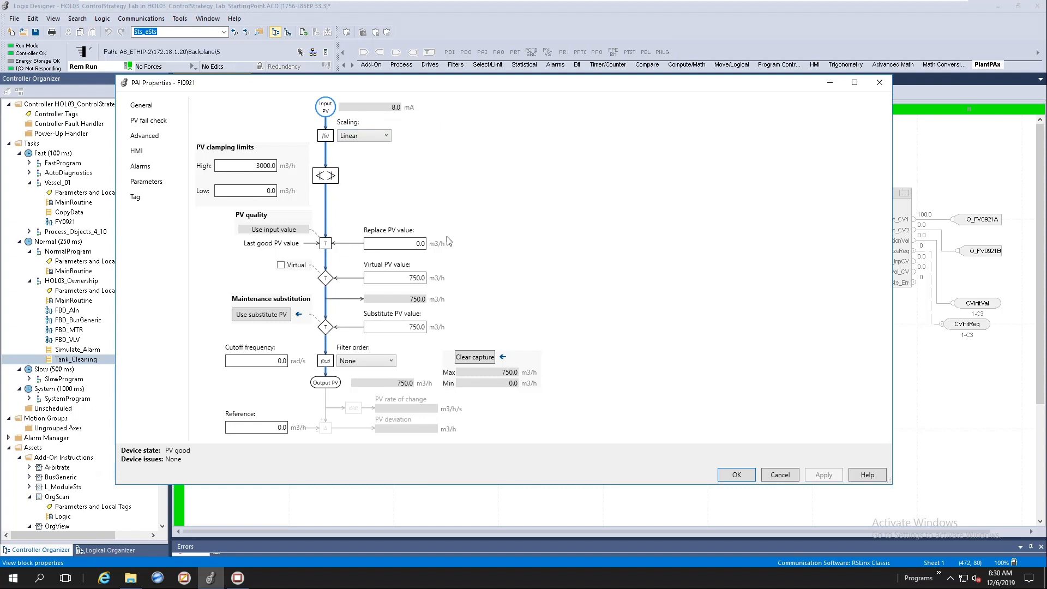
mouse_move(319, 340)
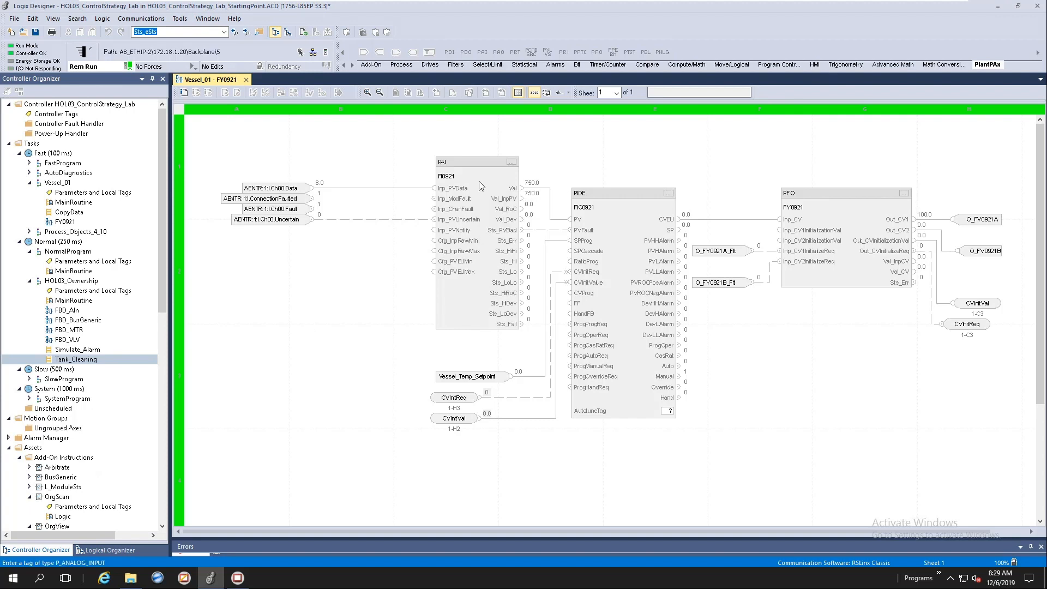
Select the FI0921 analog input block in the FY0921 routine diagram.
click(474, 161)
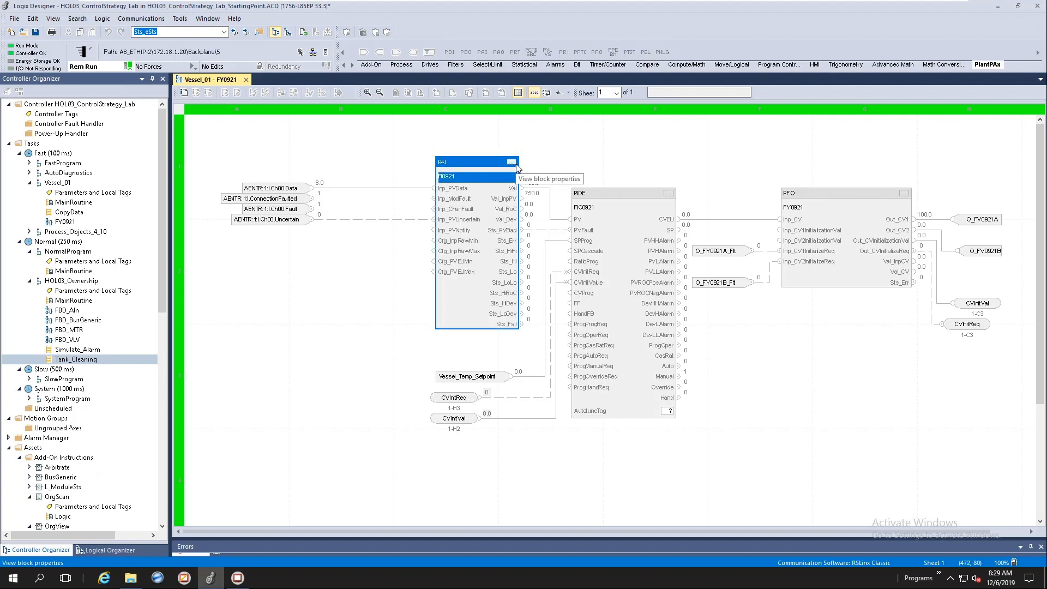
Show the FI0921 PAI properties with its PV path and 0–3000 m3/h clamping limits.
click(510, 162)
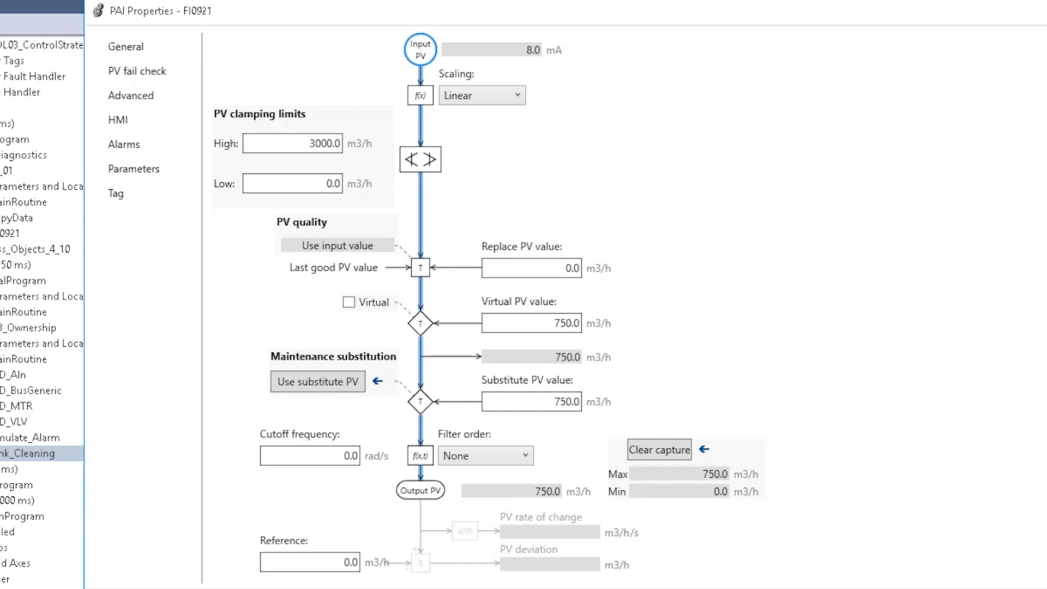
mouse_move(373, 417)
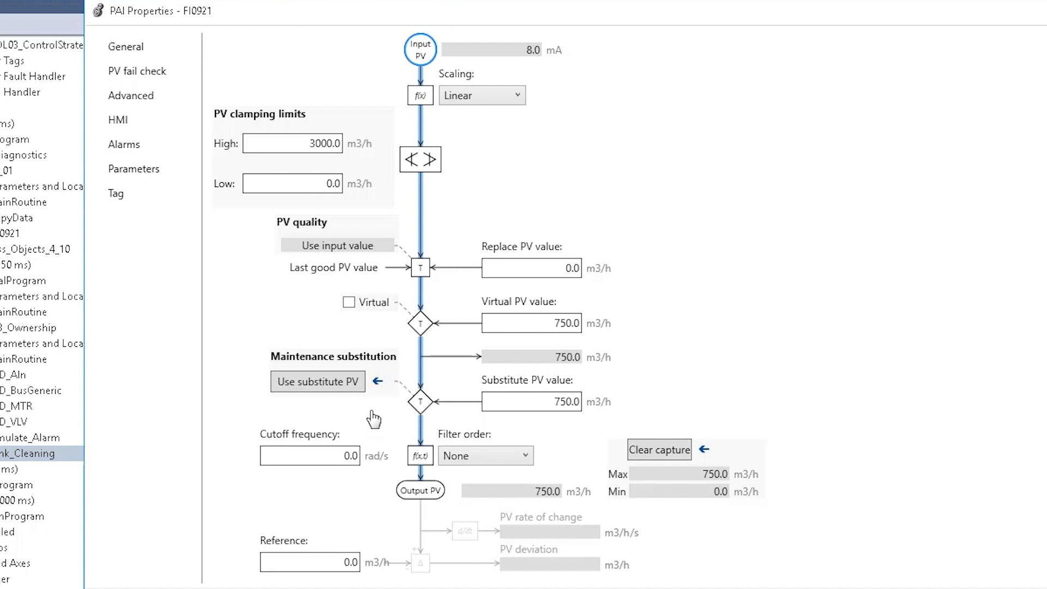
mouse_move(751, 259)
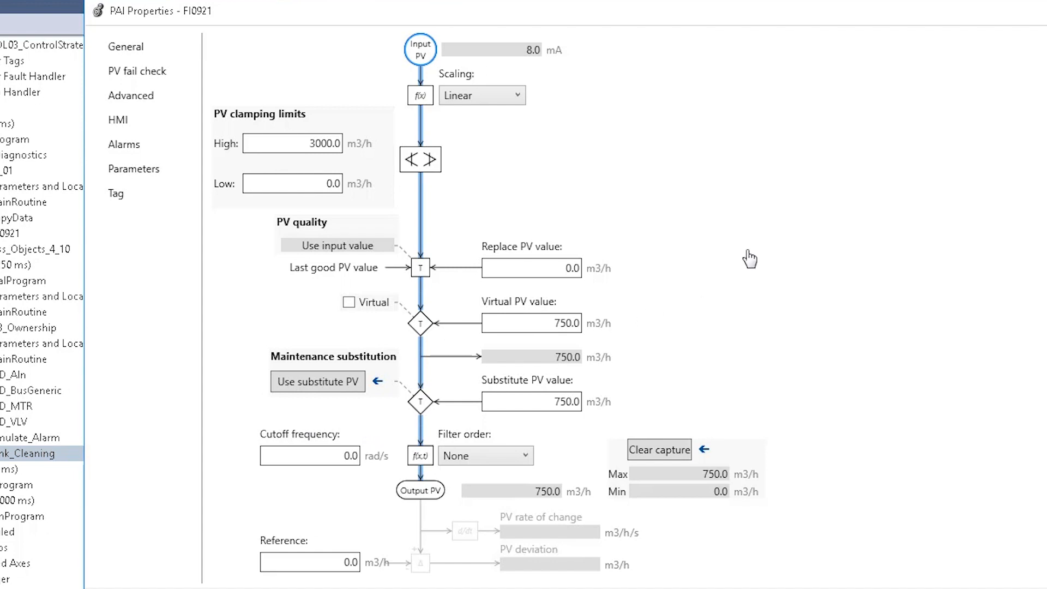
mouse_move(639, 138)
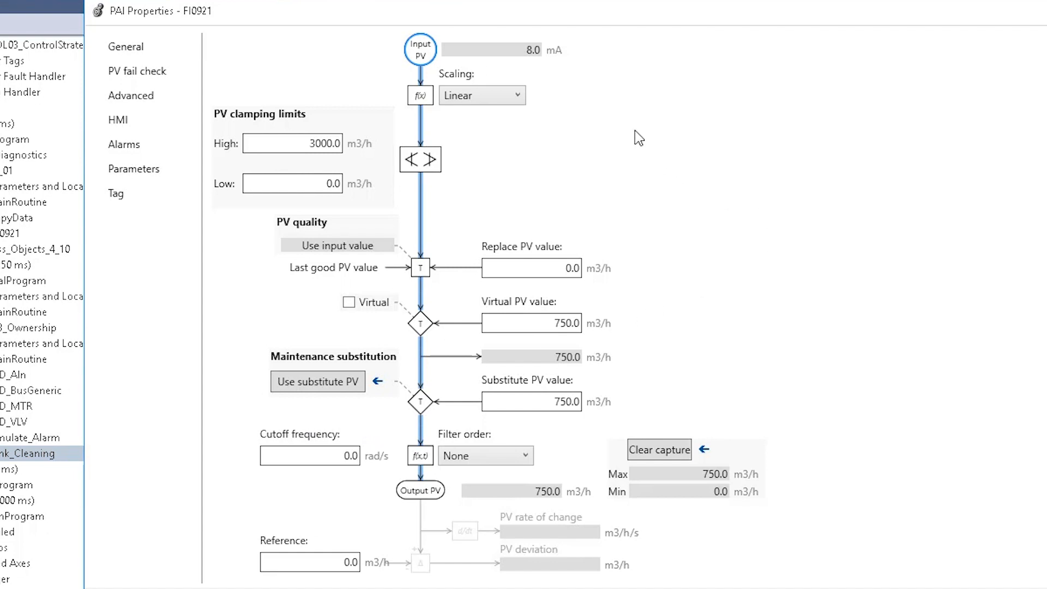
mouse_move(433, 101)
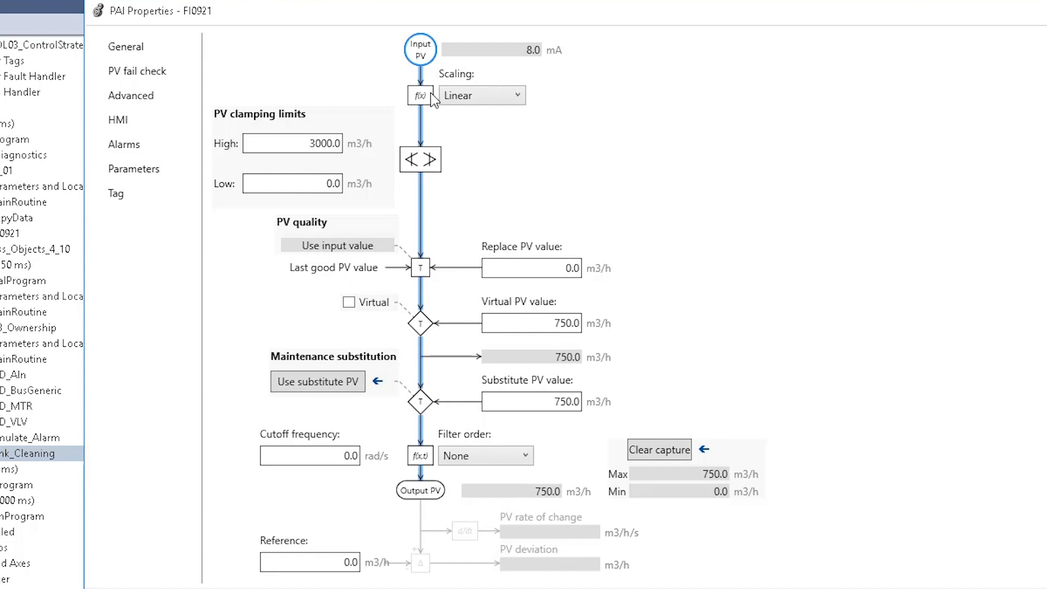
mouse_move(939, 266)
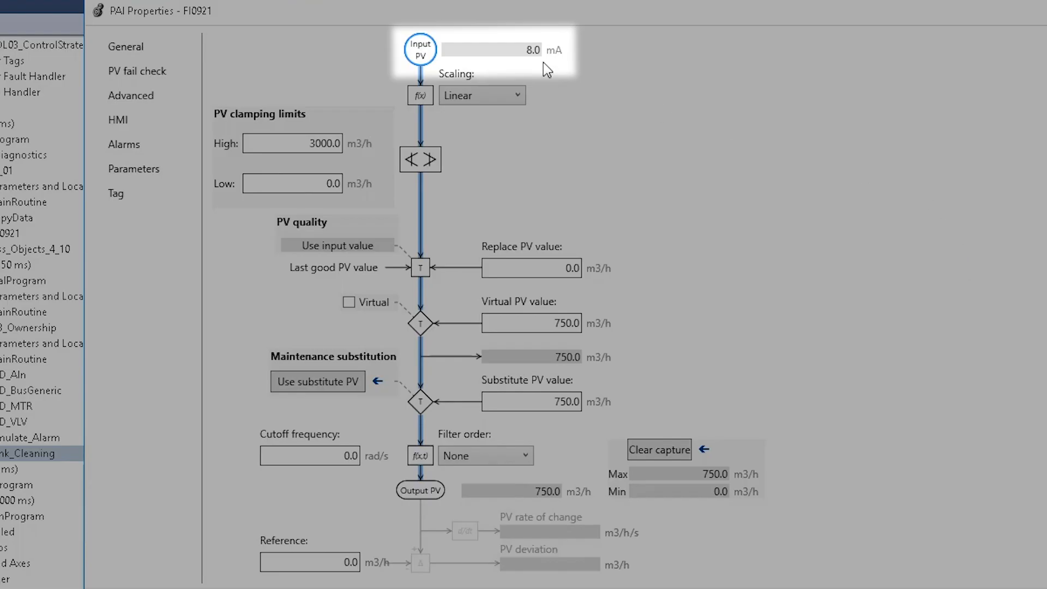
mouse_move(534, 63)
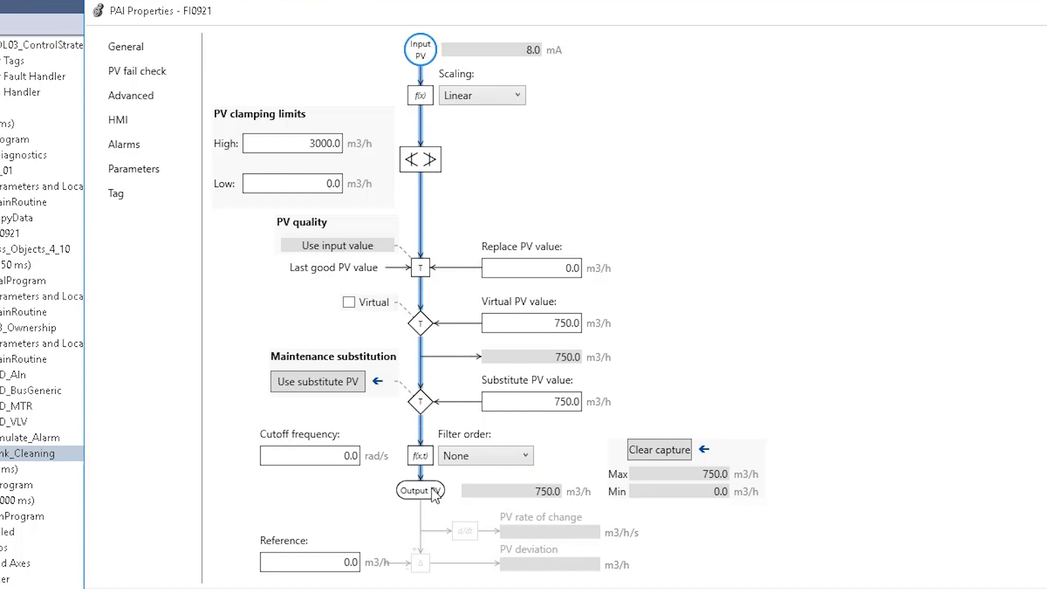
mouse_move(566, 156)
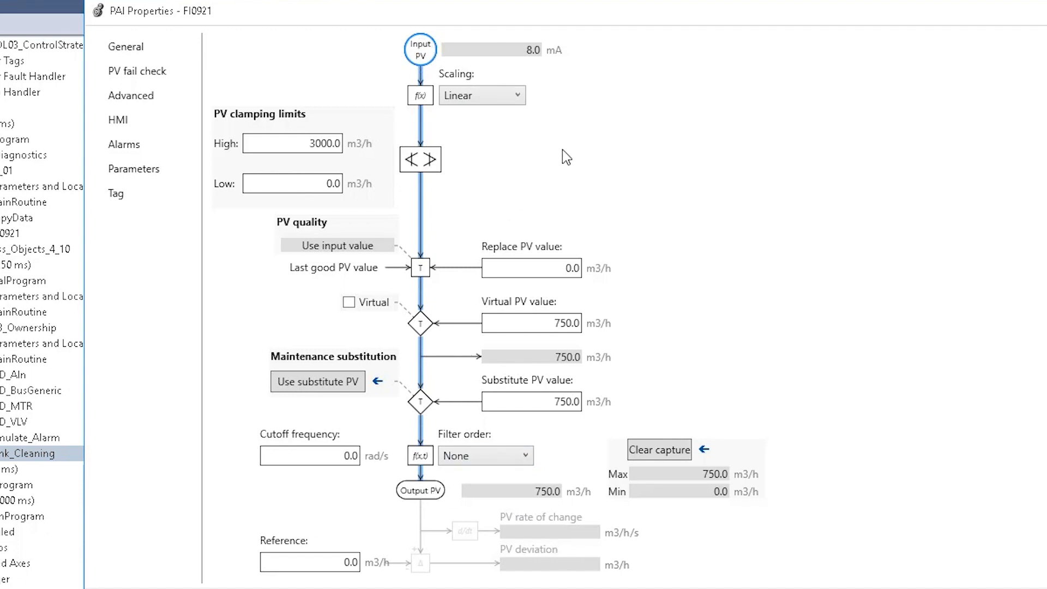
mouse_move(550, 64)
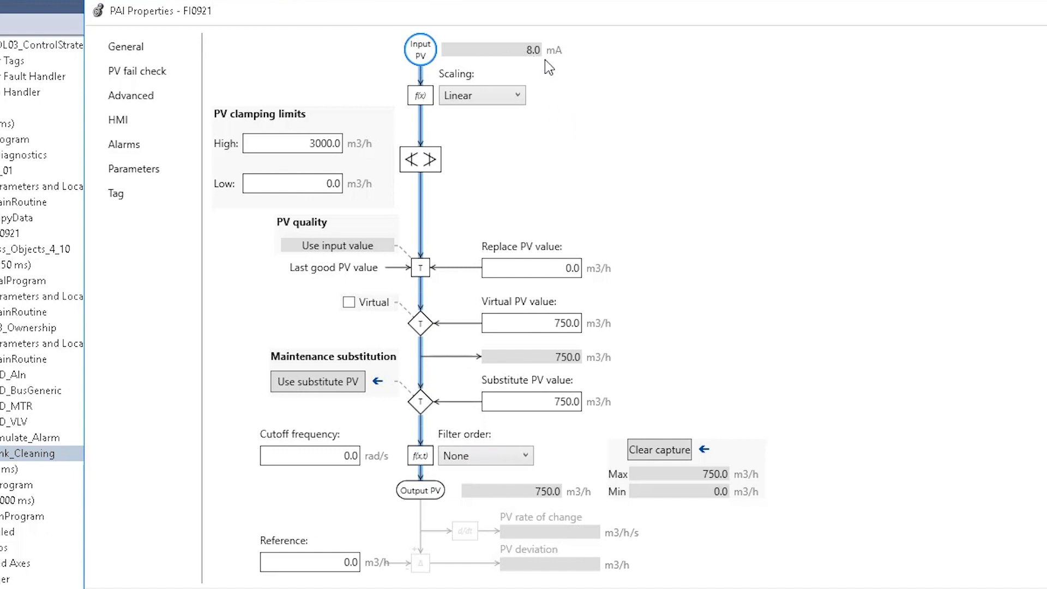
mouse_move(411, 338)
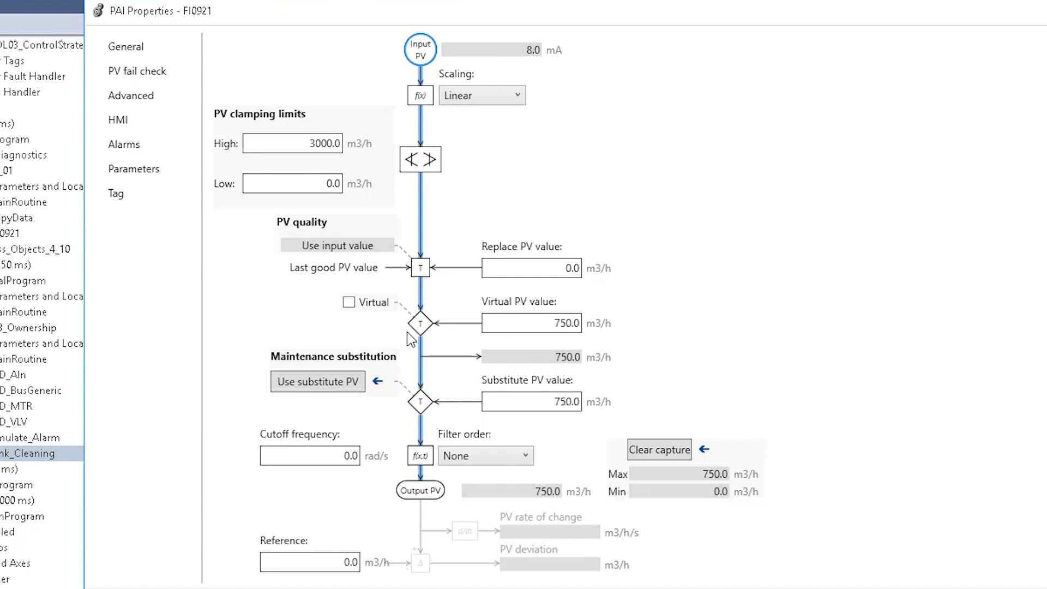
mouse_move(282, 389)
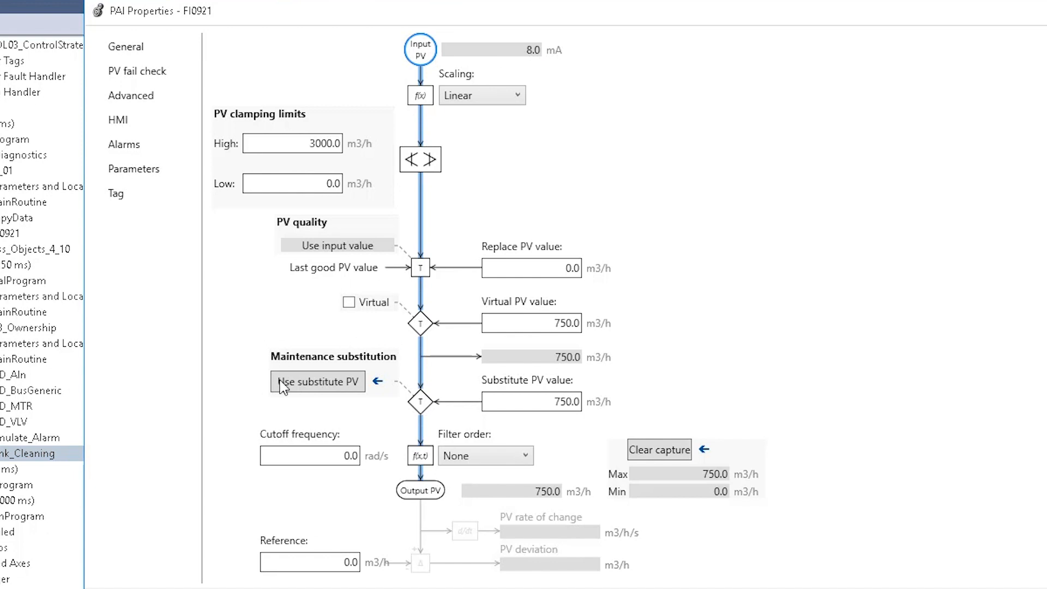
mouse_move(361, 406)
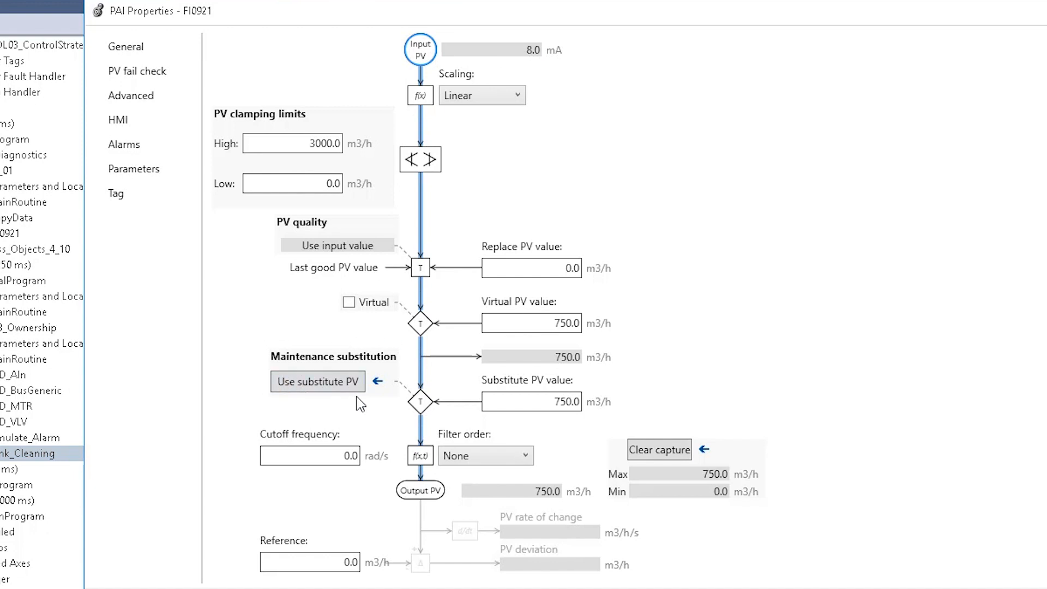
click(317, 382)
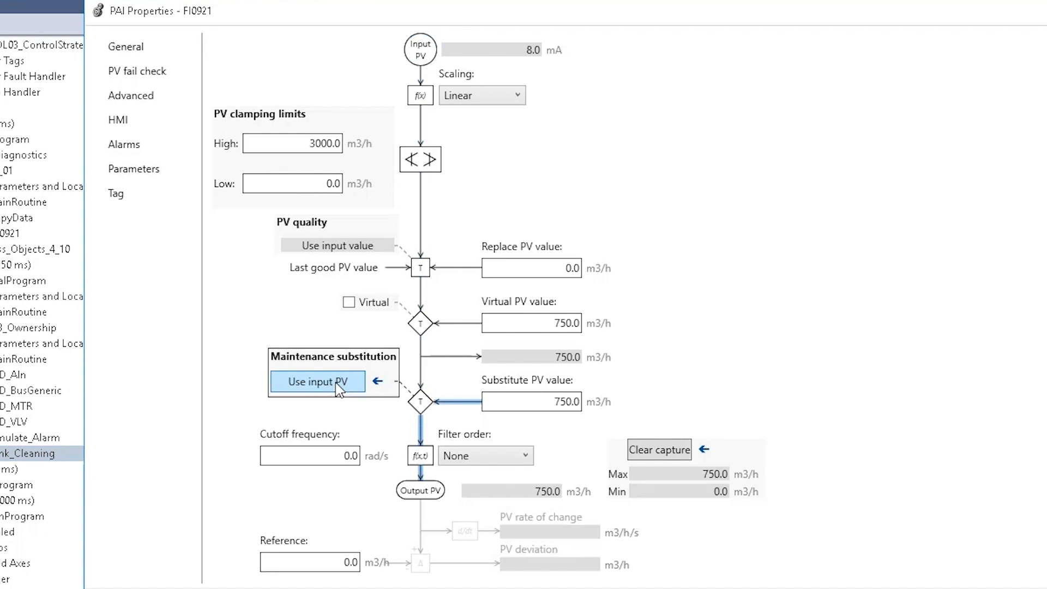
mouse_move(432, 406)
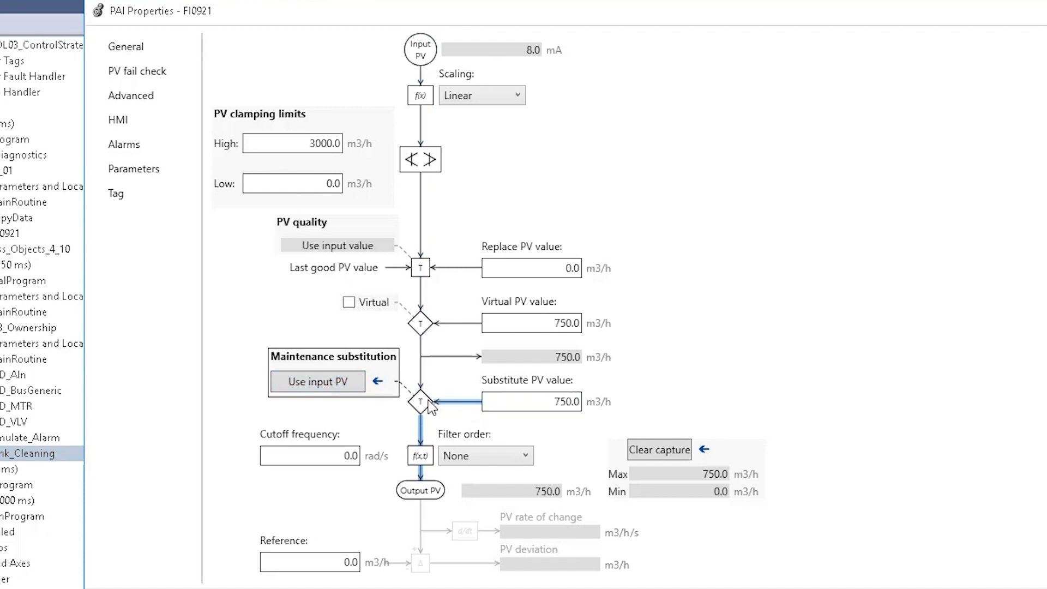
mouse_move(434, 486)
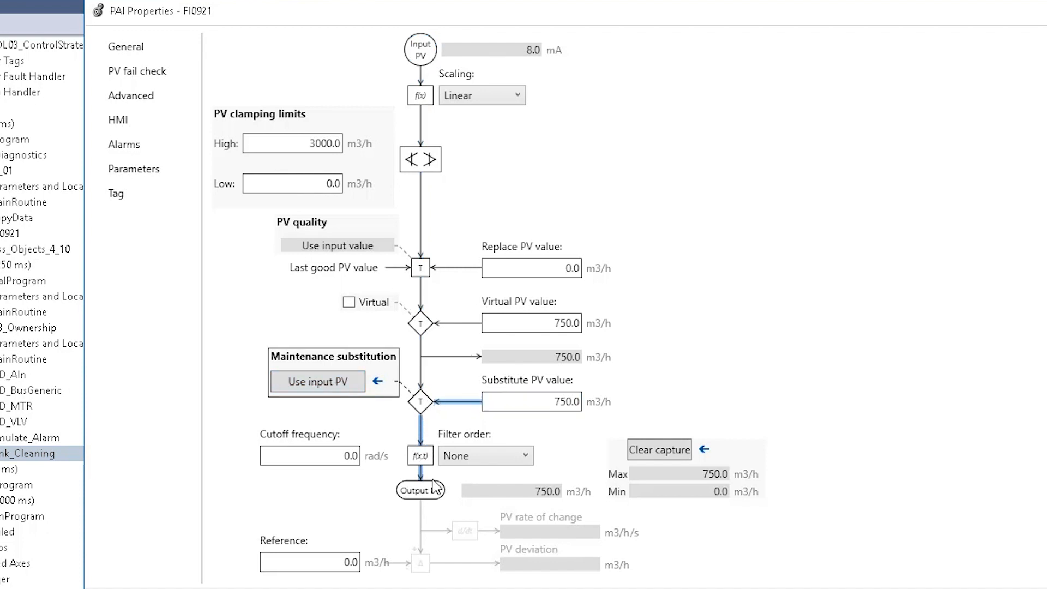
click(531, 401)
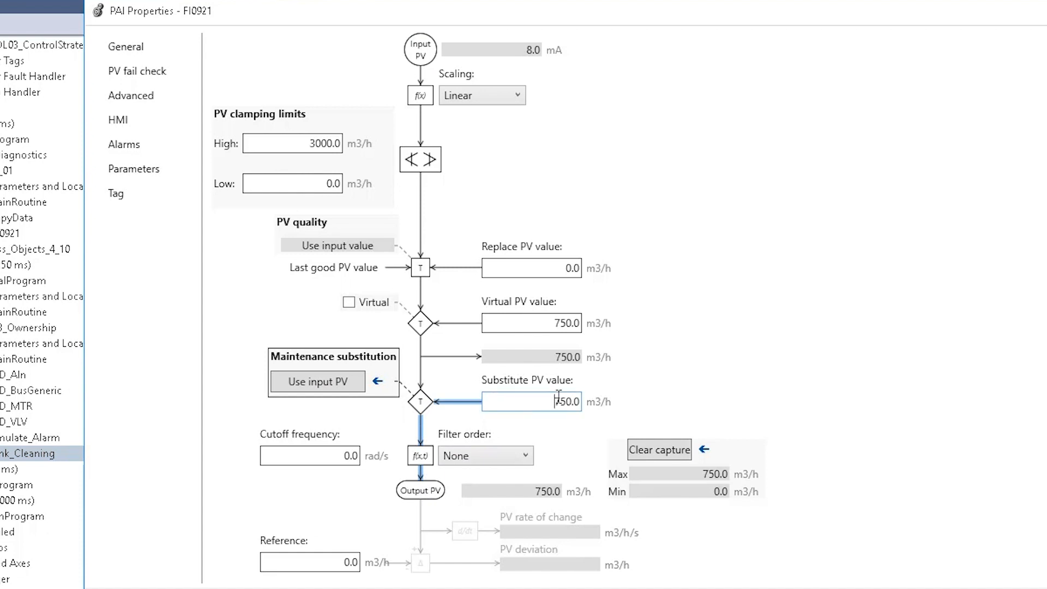
click(317, 381)
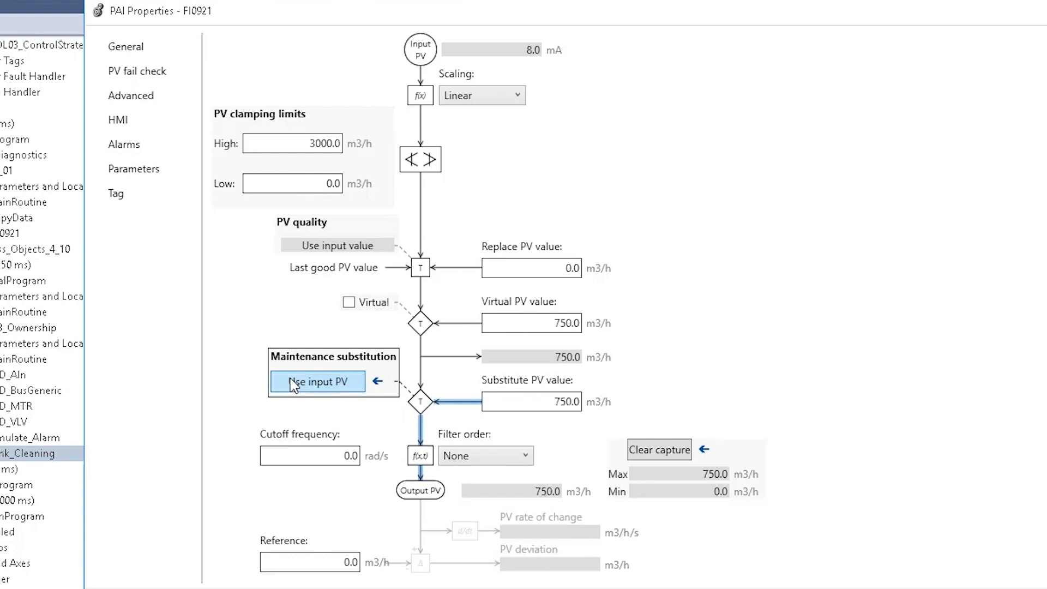
click(318, 381)
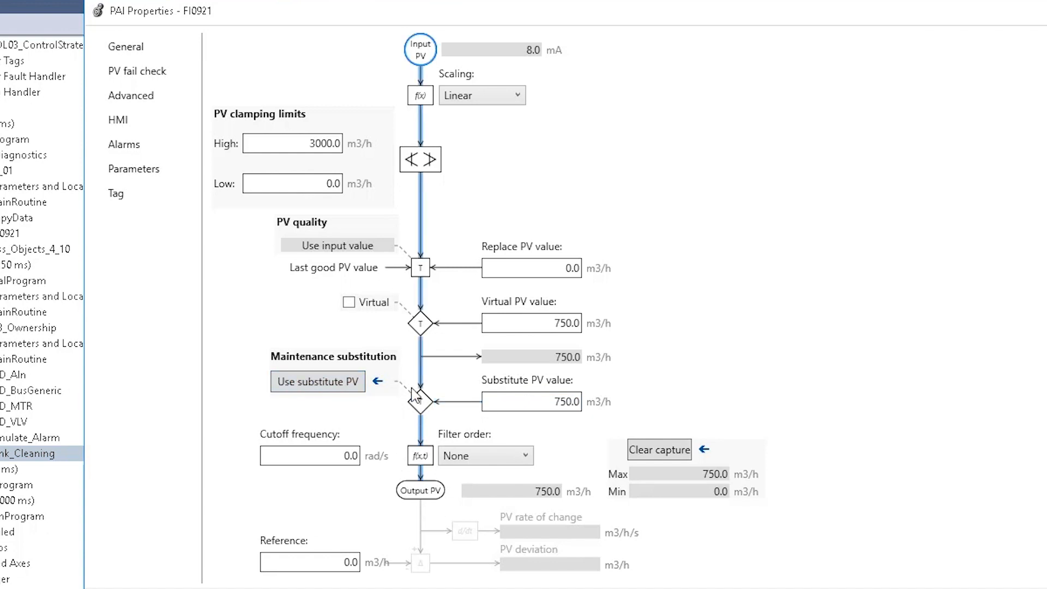